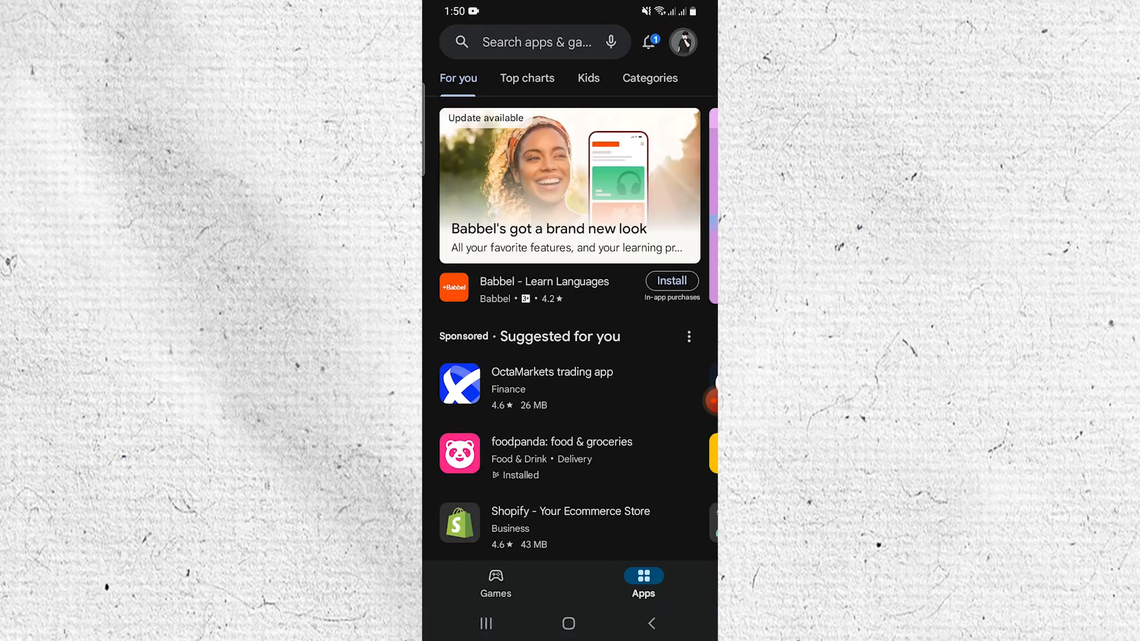
Open the Play Store account menu from the profile picture, then leave it.
click(682, 42)
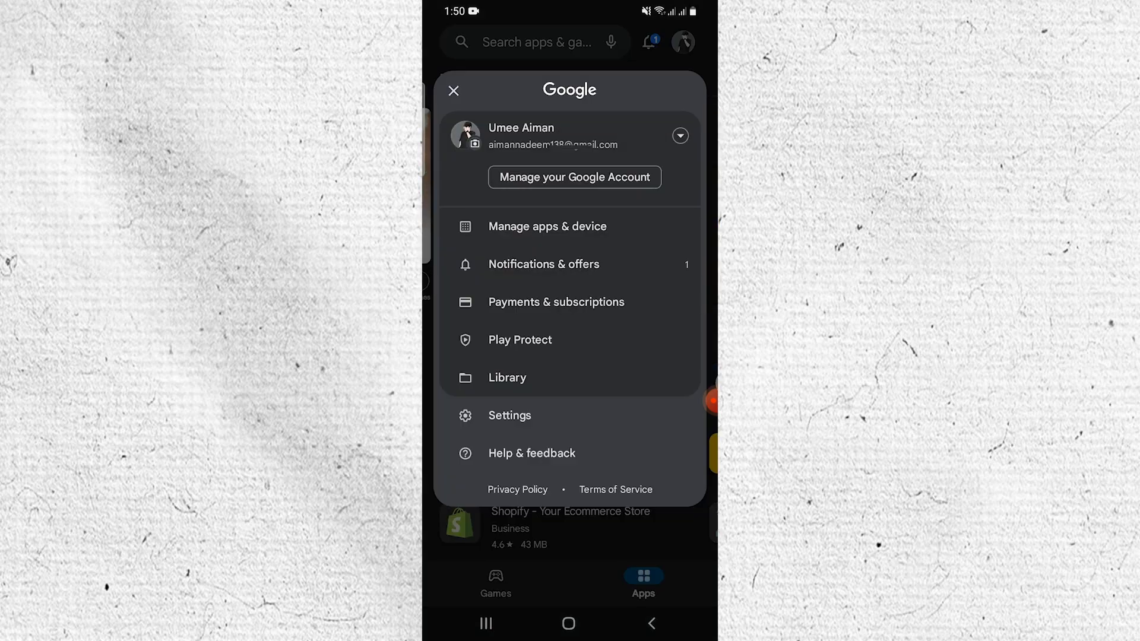
click(556, 302)
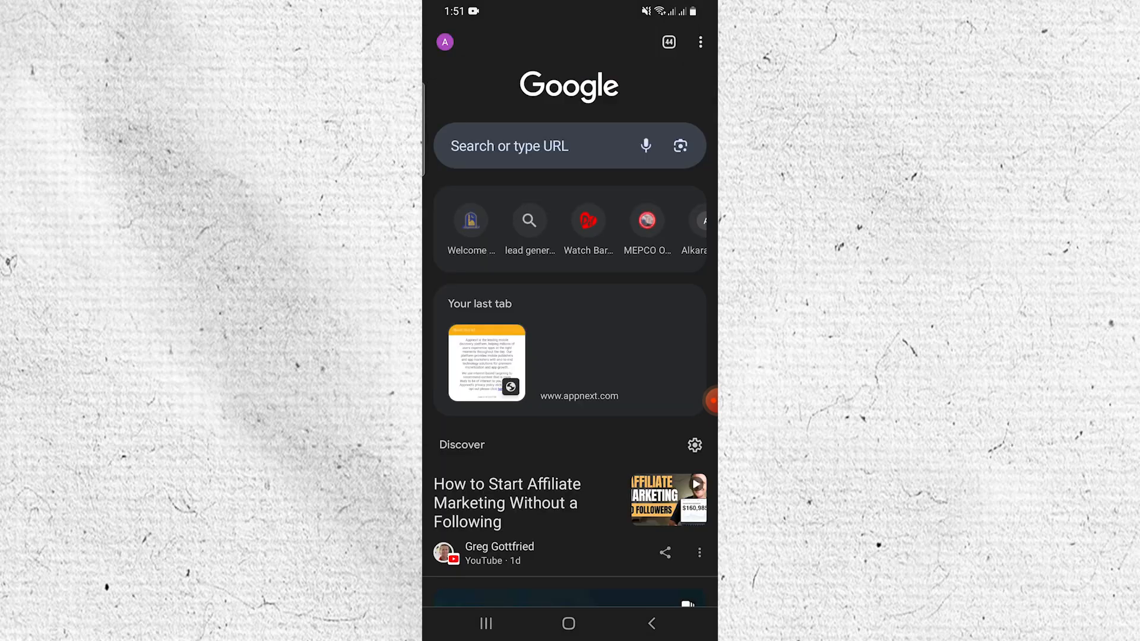
Search Chrome for "google payment".
text(google payment)
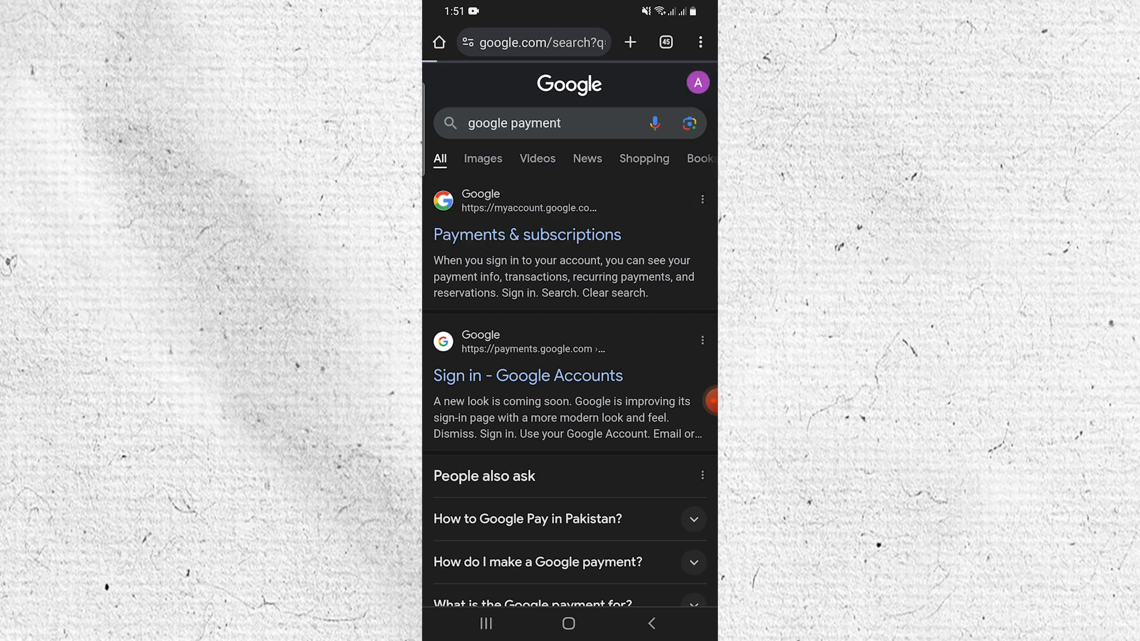
Open the Google Payments & subscriptions result, then view the empty Payment methods list.
click(527, 234)
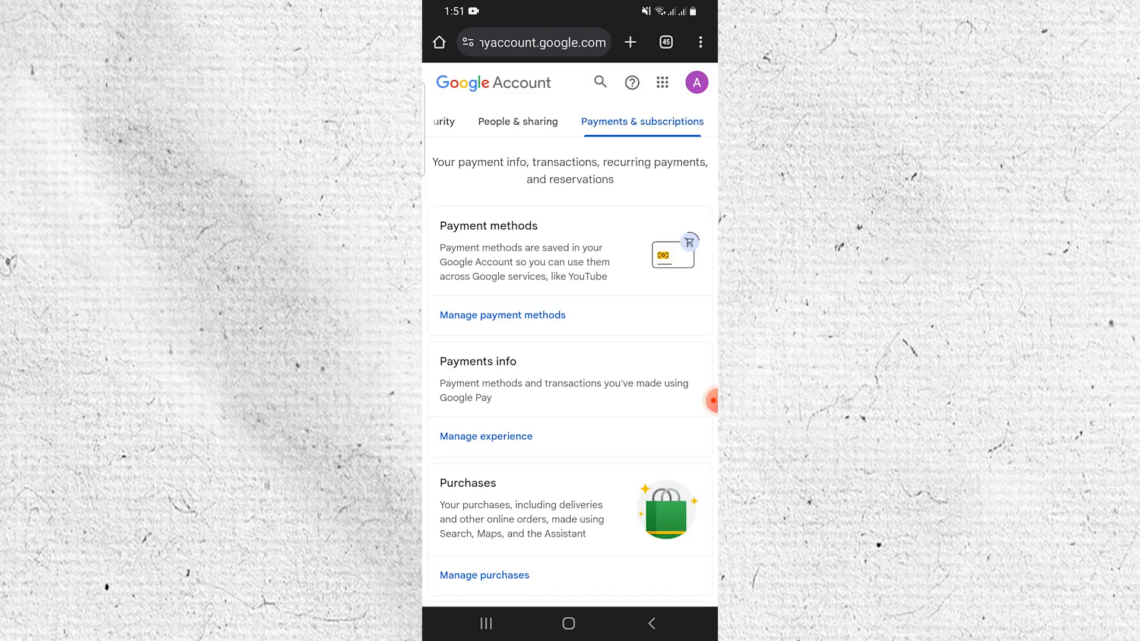
click(502, 315)
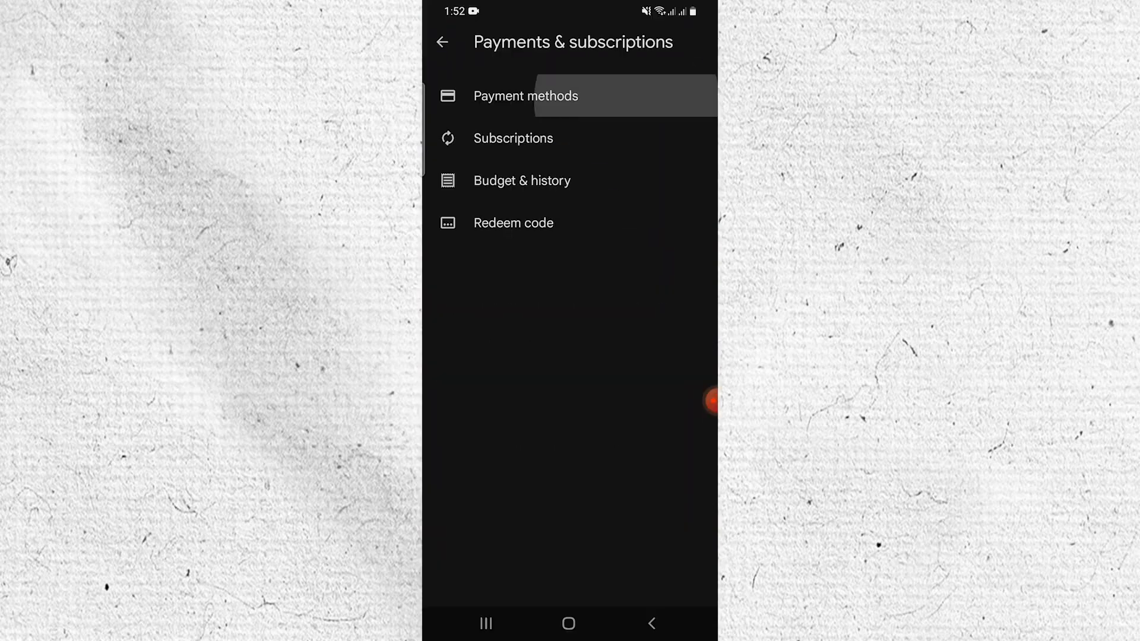
click(525, 95)
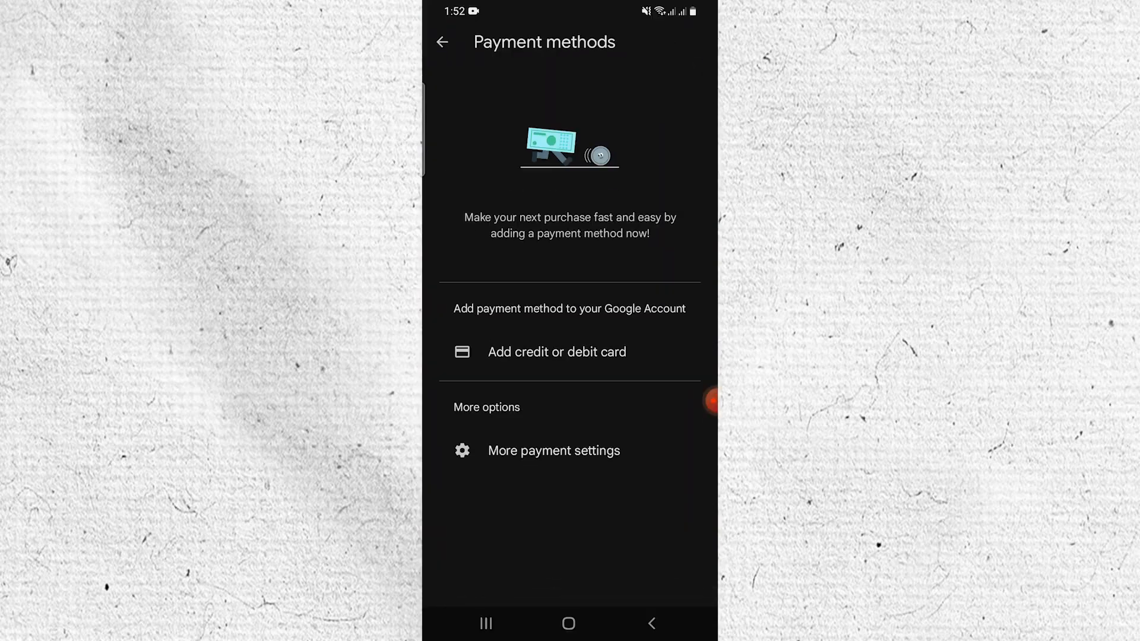